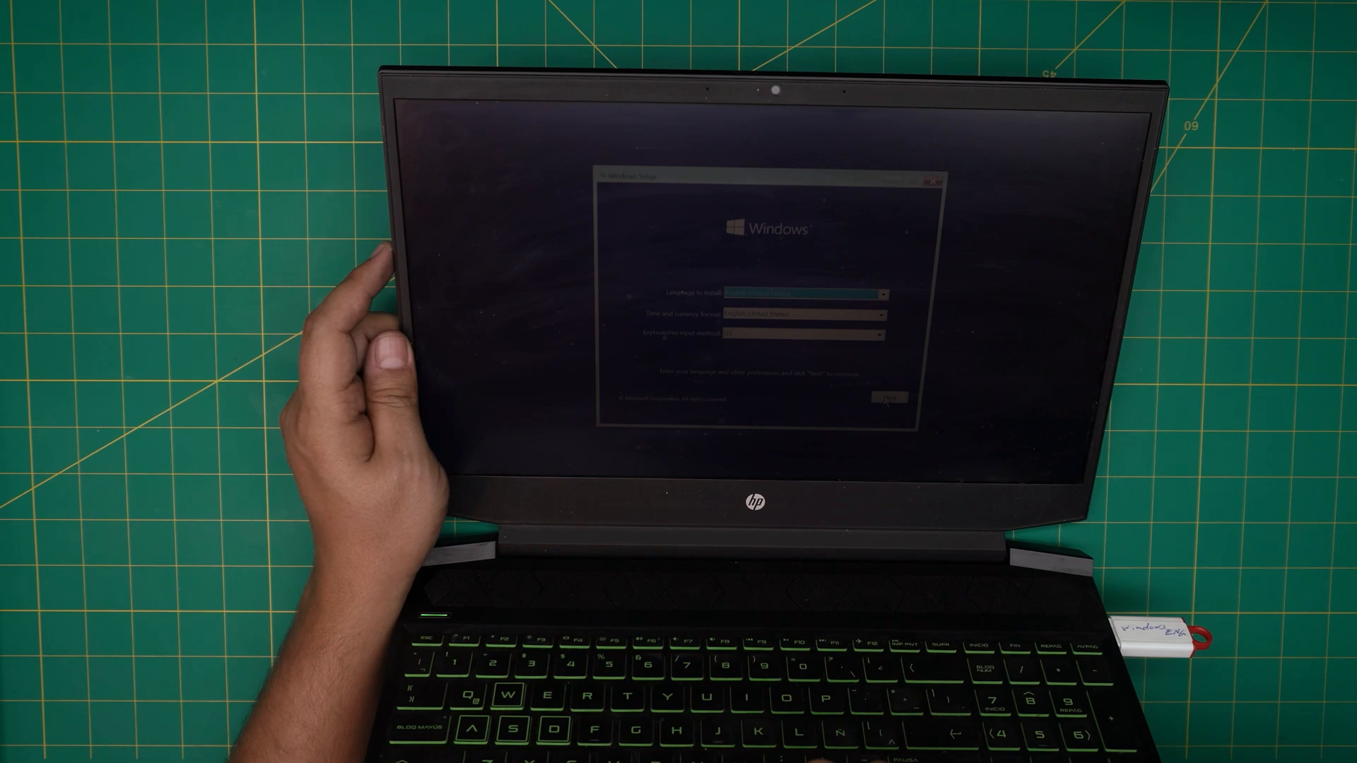
Continue past the language and keyboard settings toward the install-location page.
click(889, 398)
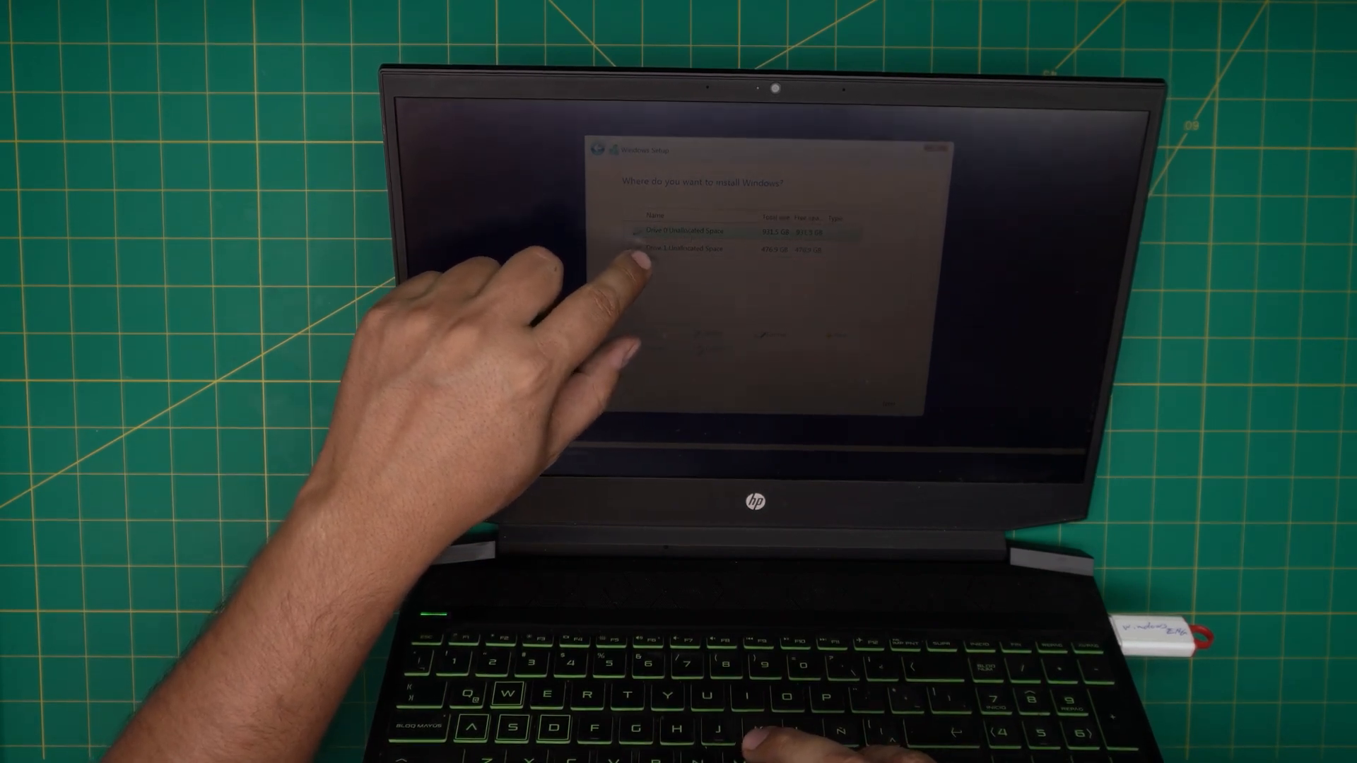
Select Drive 1 Unallocated Space as the Windows install location.
click(693, 248)
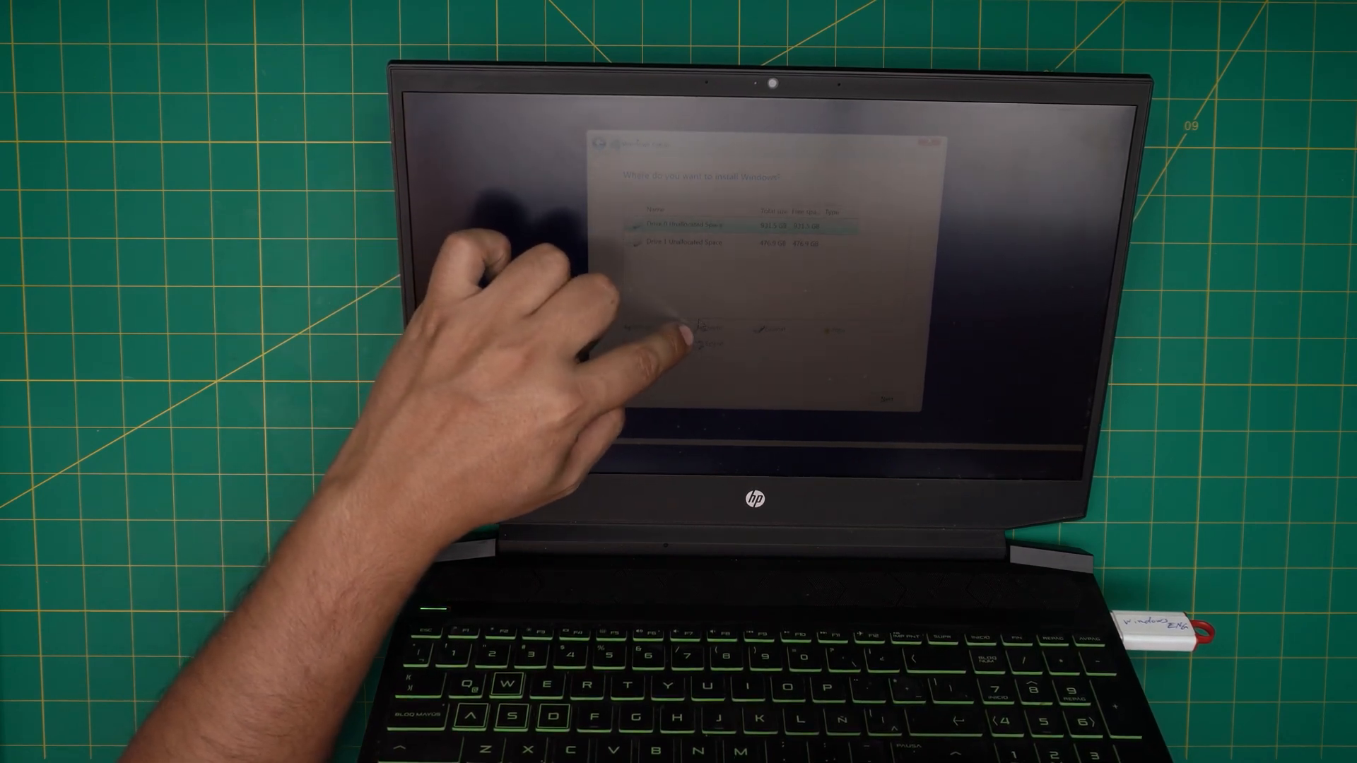
click(710, 244)
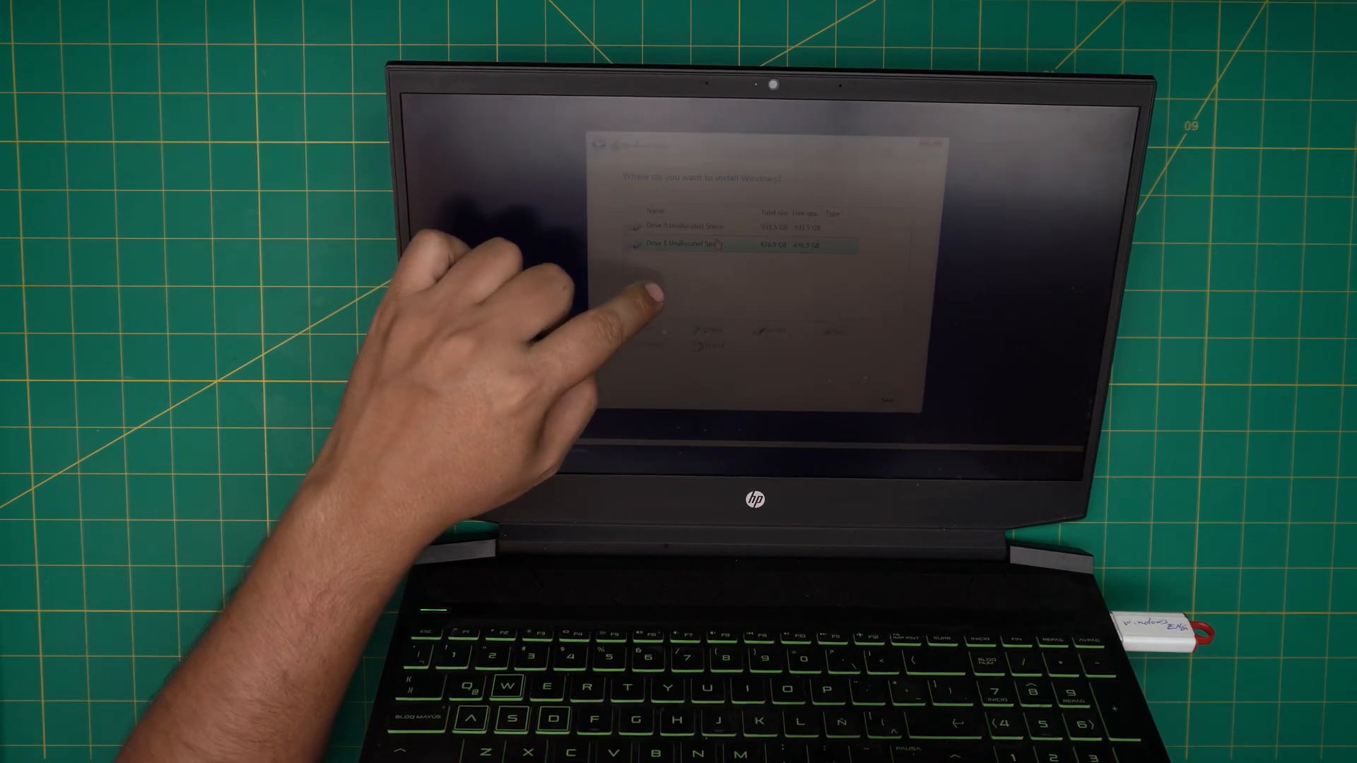